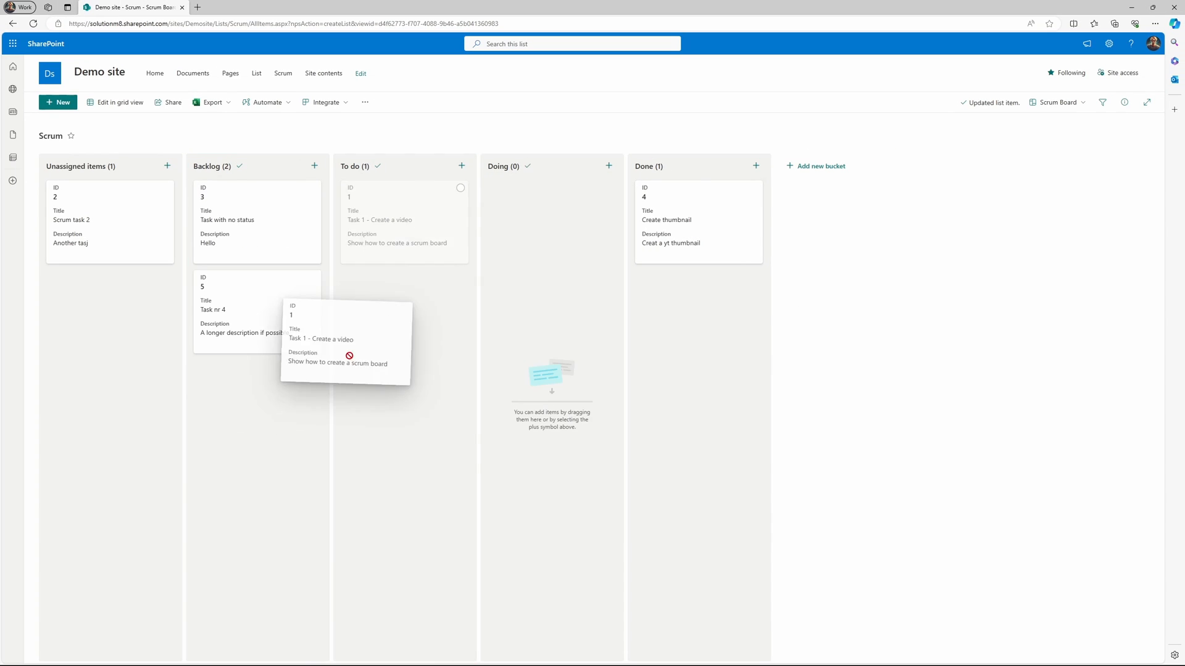
From the Demo site home, create a new list named Scrum
left_click(154, 73)
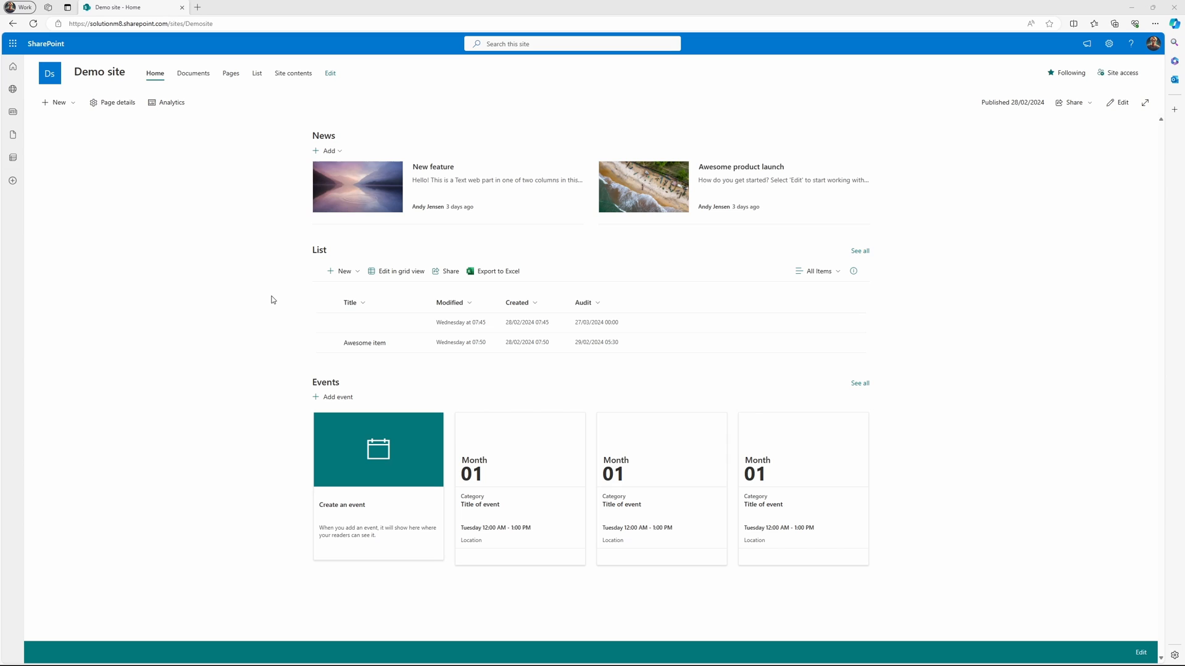
mouse_move(58, 103)
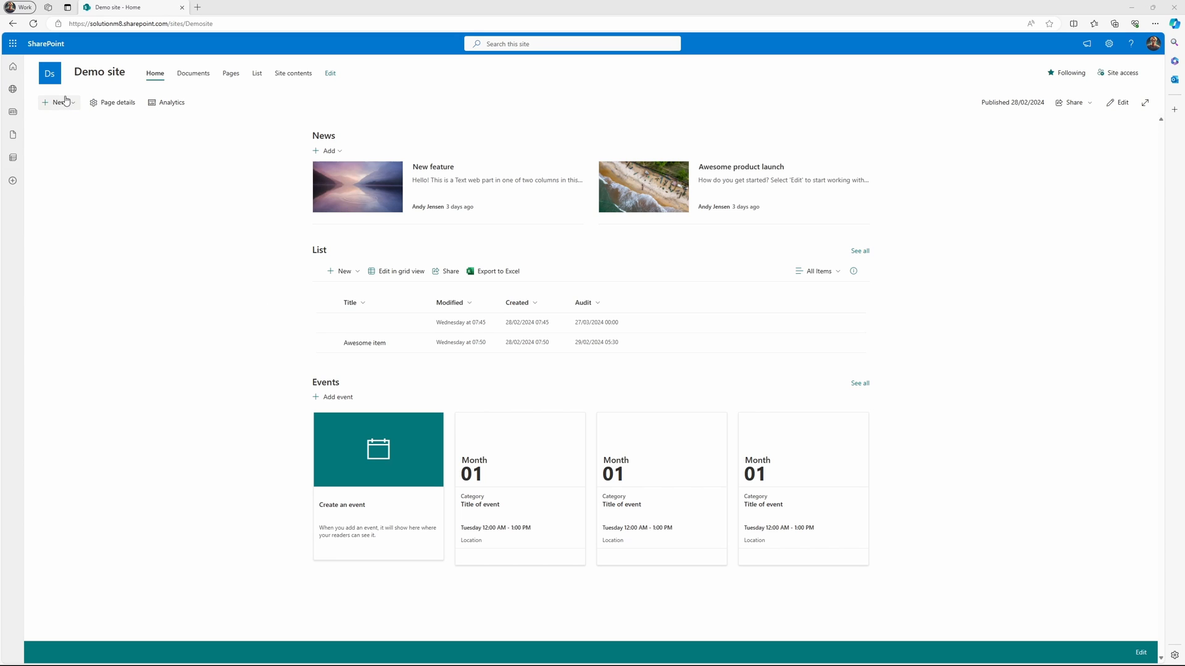
left_click(58, 103)
type("S")
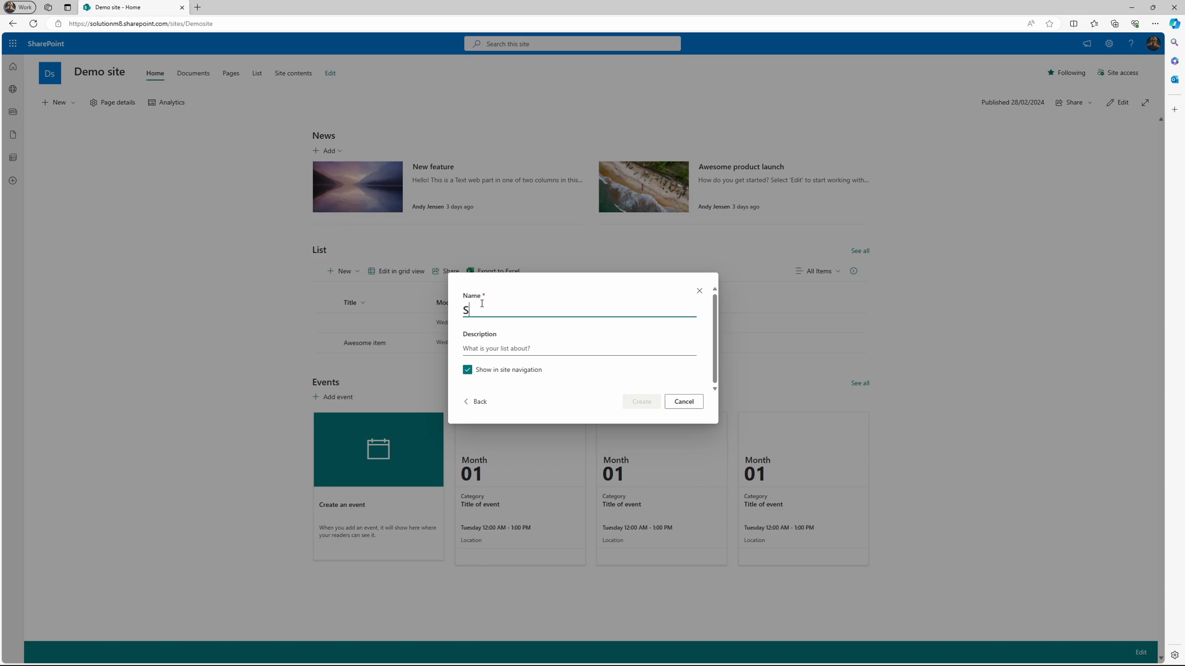
type("crum")
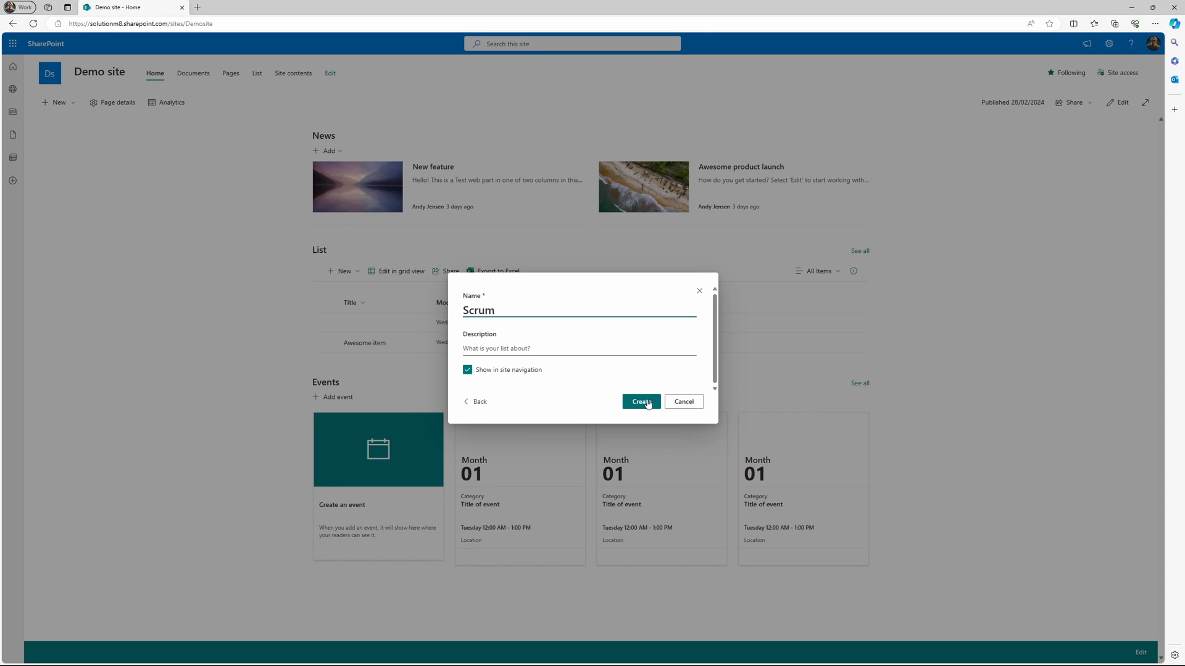
left_click(640, 401)
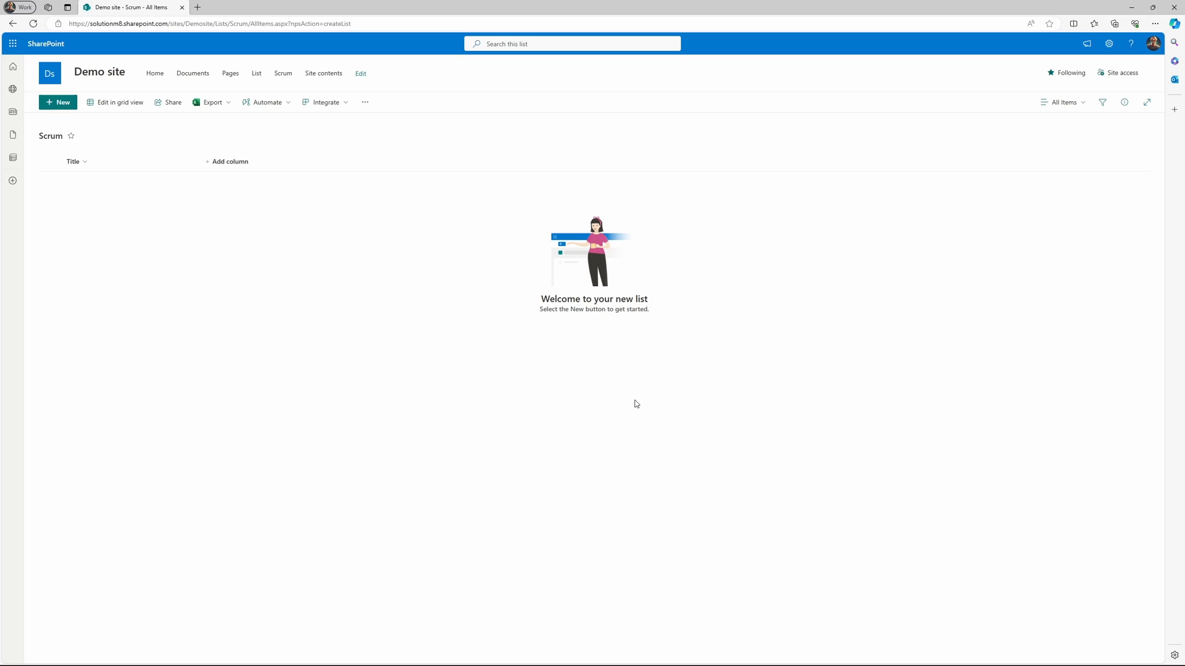
mouse_move(231, 160)
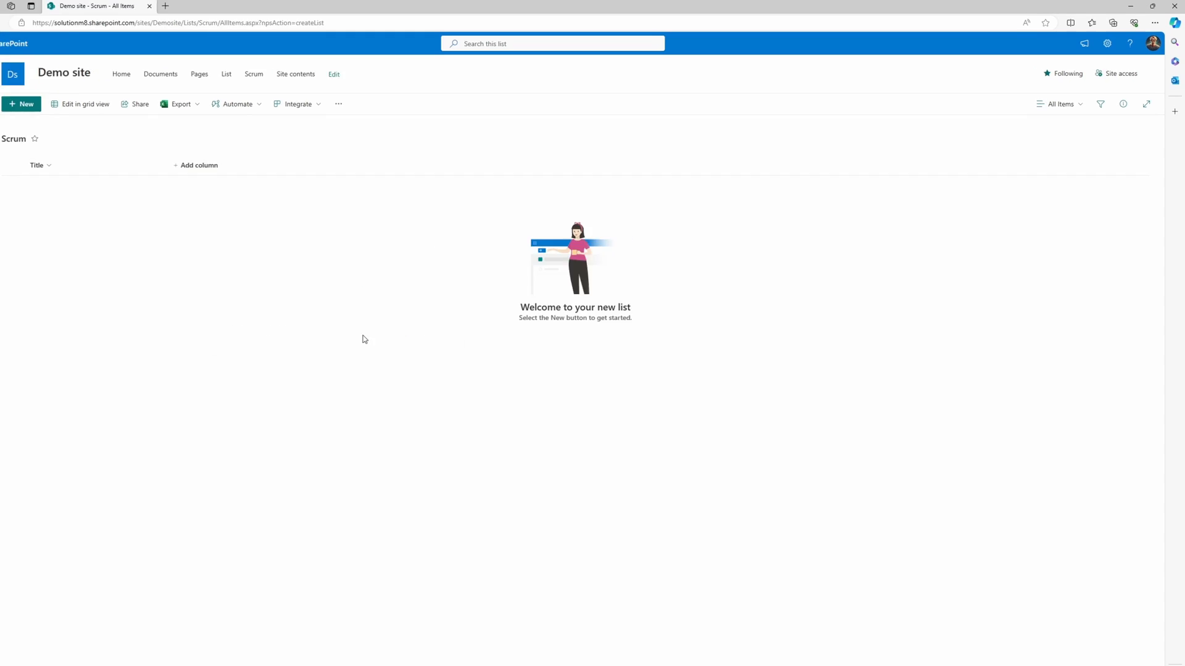
Add a Description column and an Assigned to (Person or Group) column
type("De")
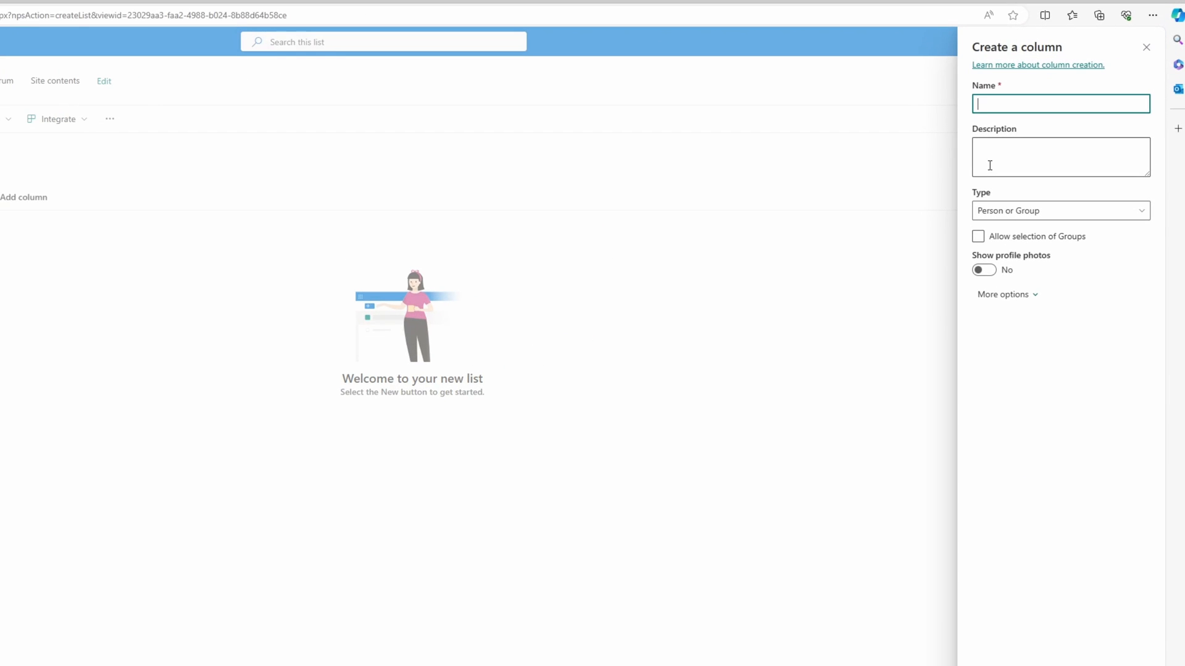
type("Assigned t")
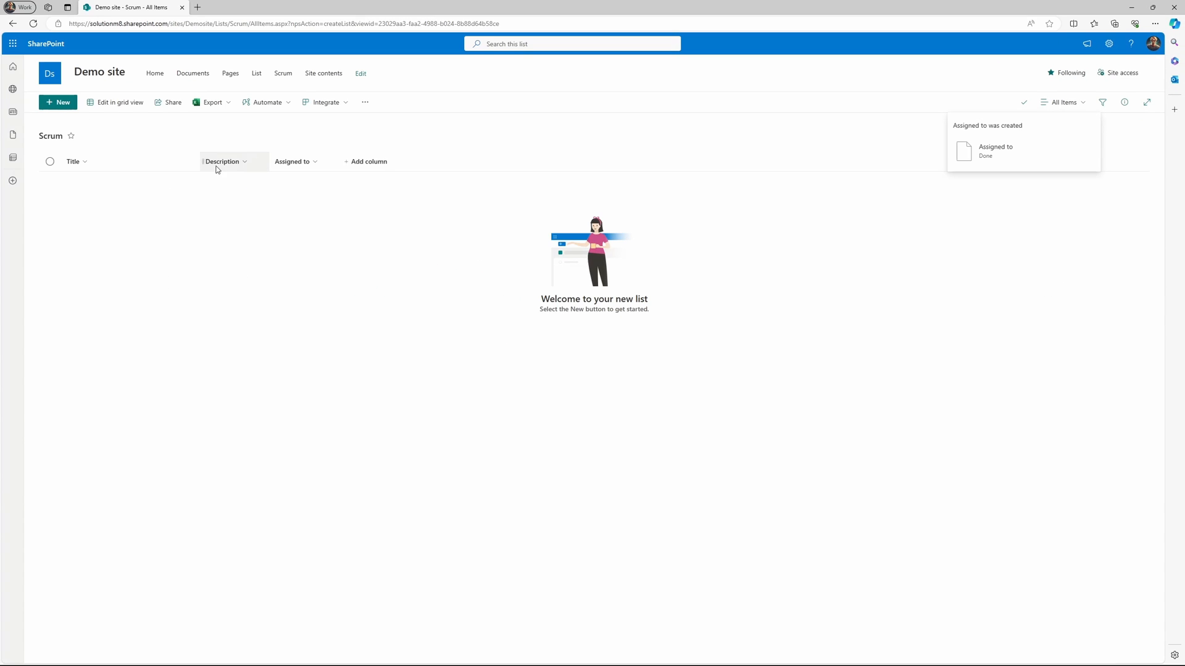
Add a choice column Status with options Backlog, To do, Doing and Done, and save it
left_click(367, 162)
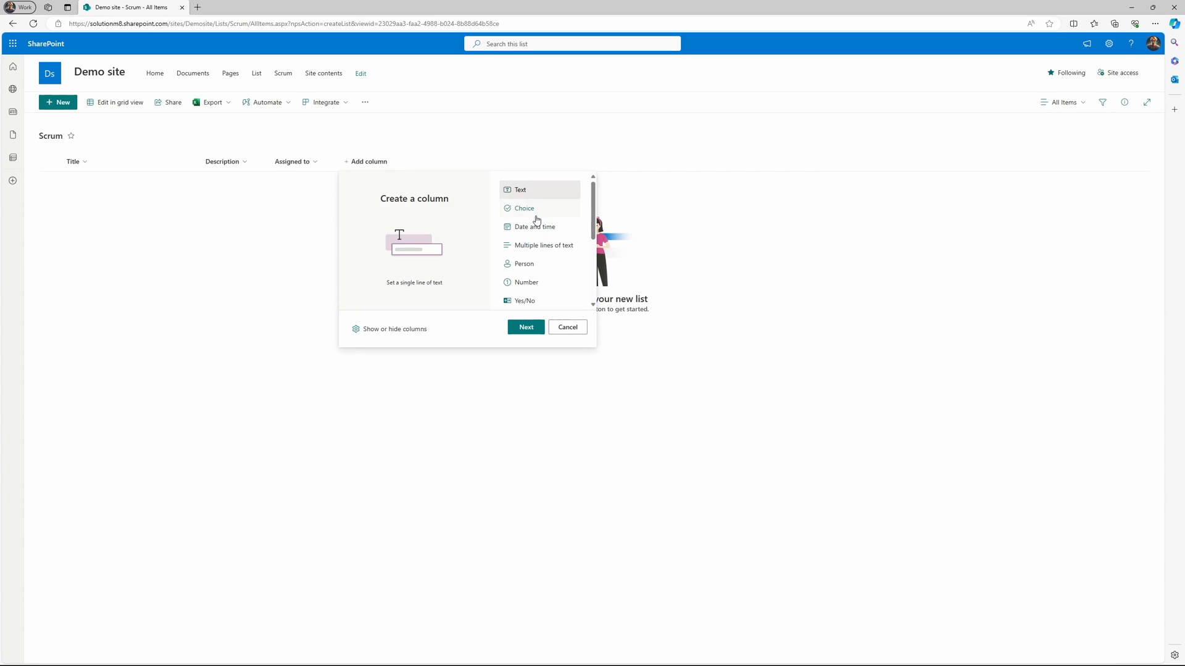
left_click(523, 207)
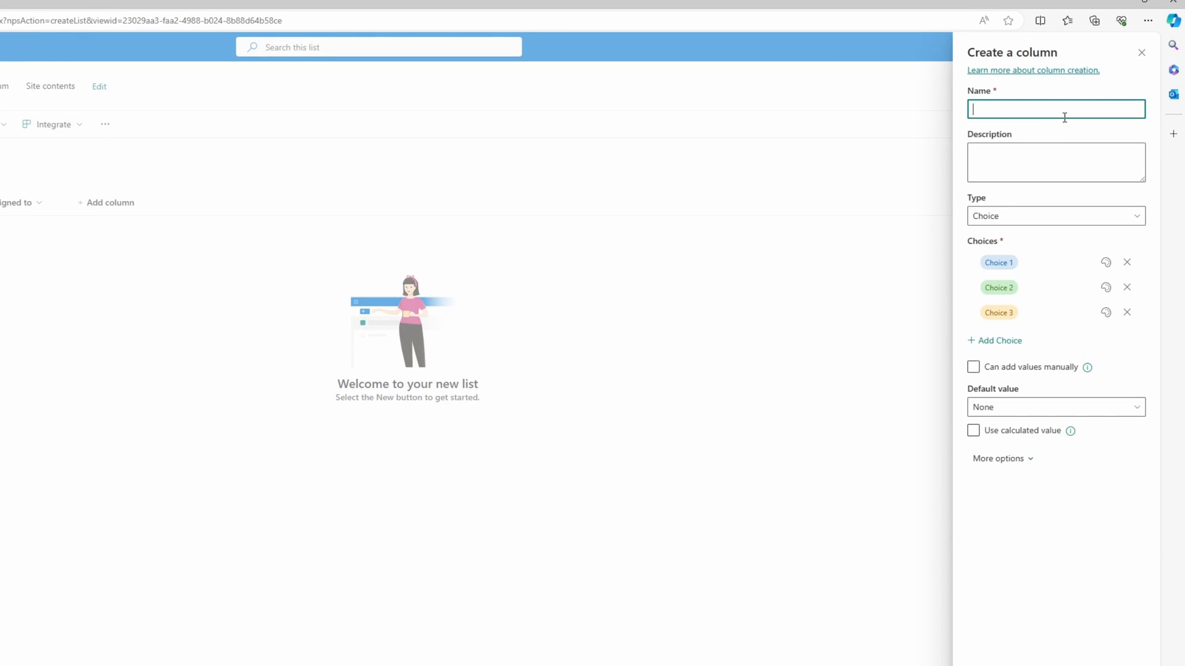
type("Status")
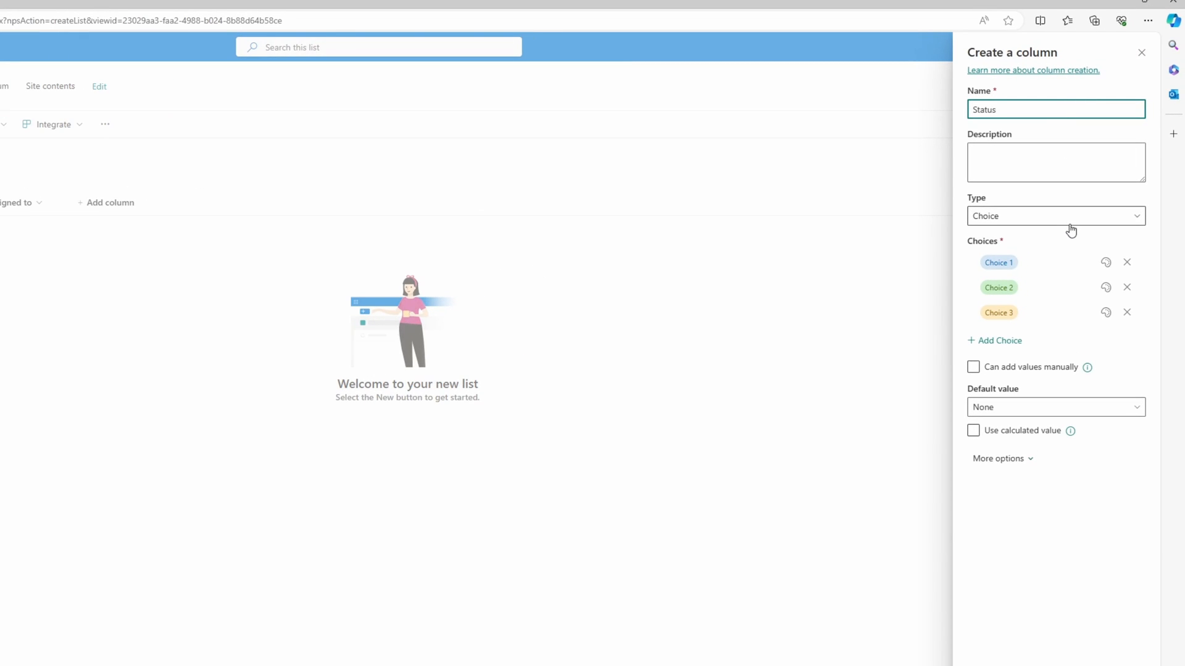
type("Bad")
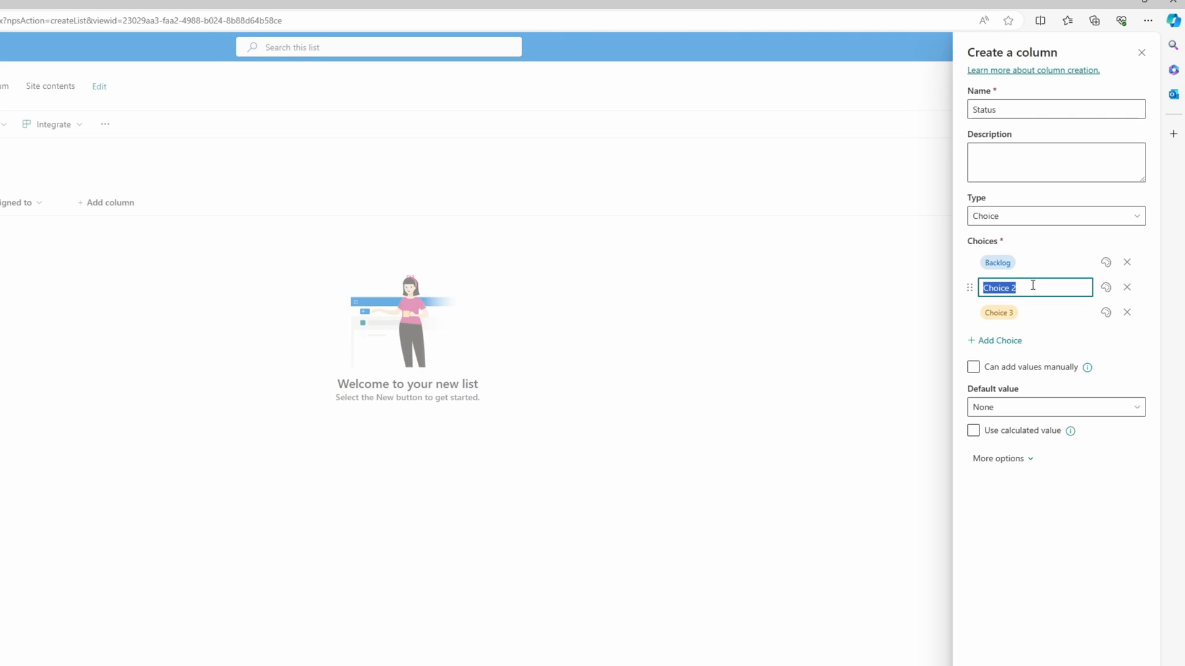
type("To do")
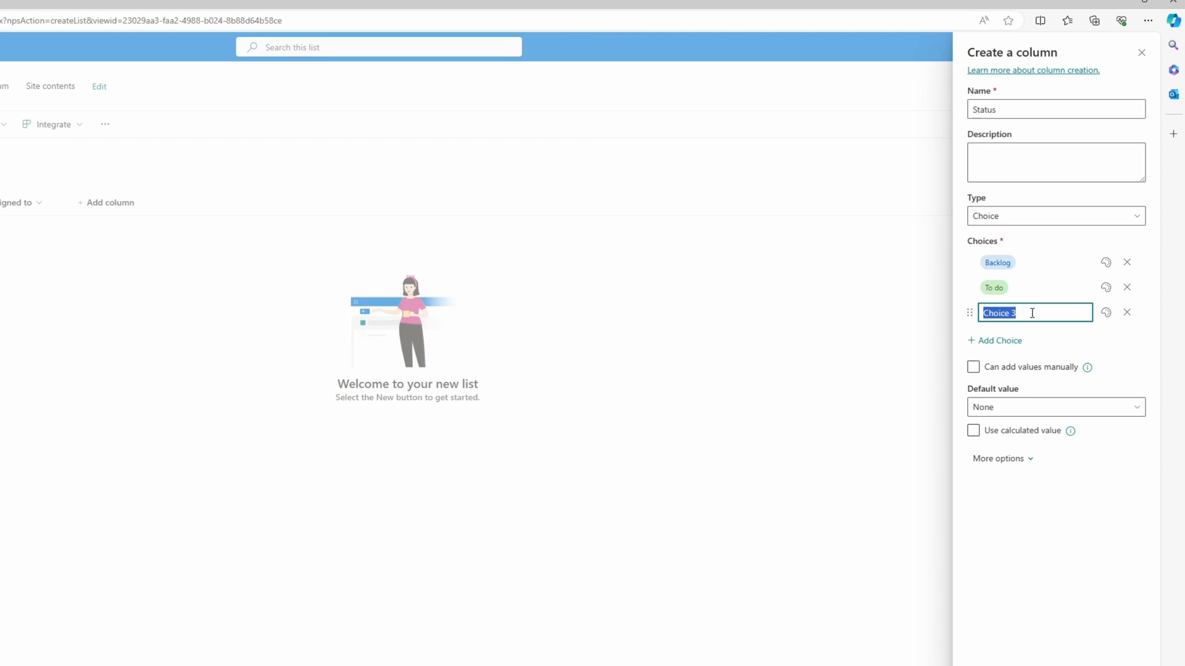
type("Doing")
type("Done")
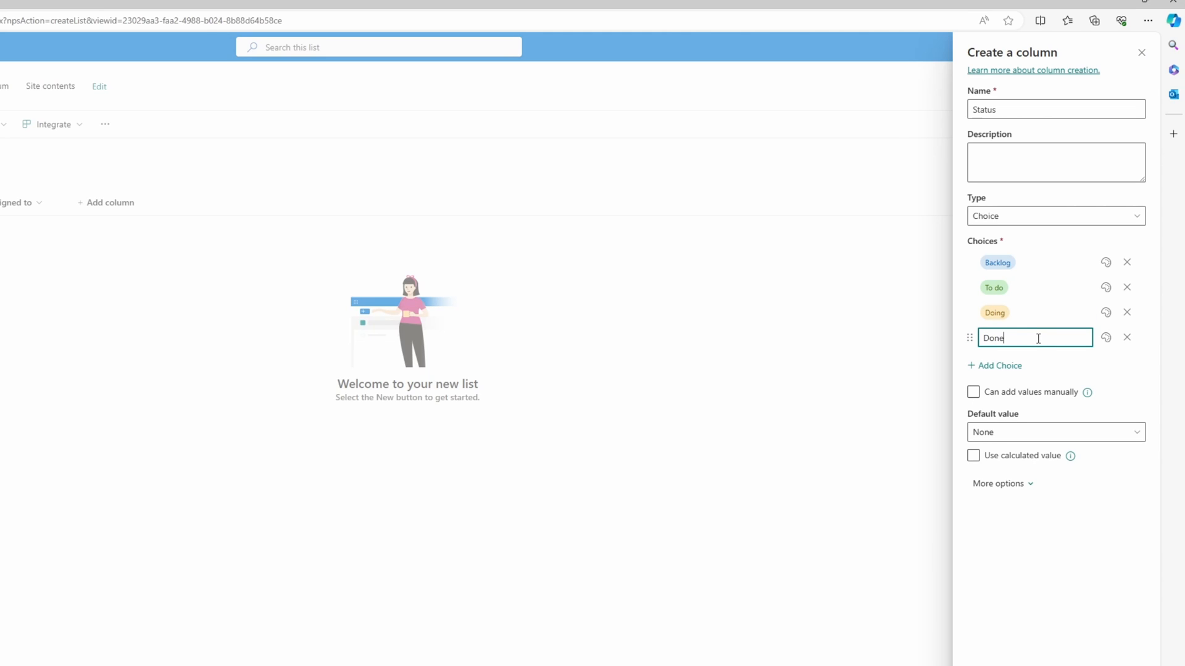
left_click(1106, 336)
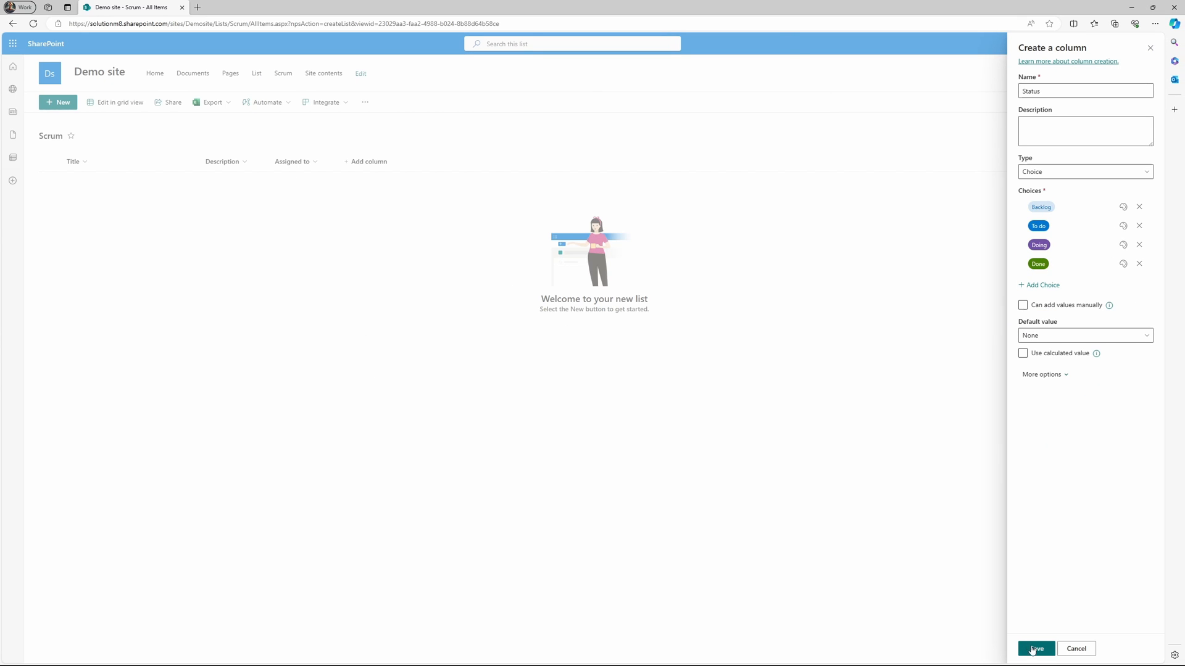
left_click(1035, 648)
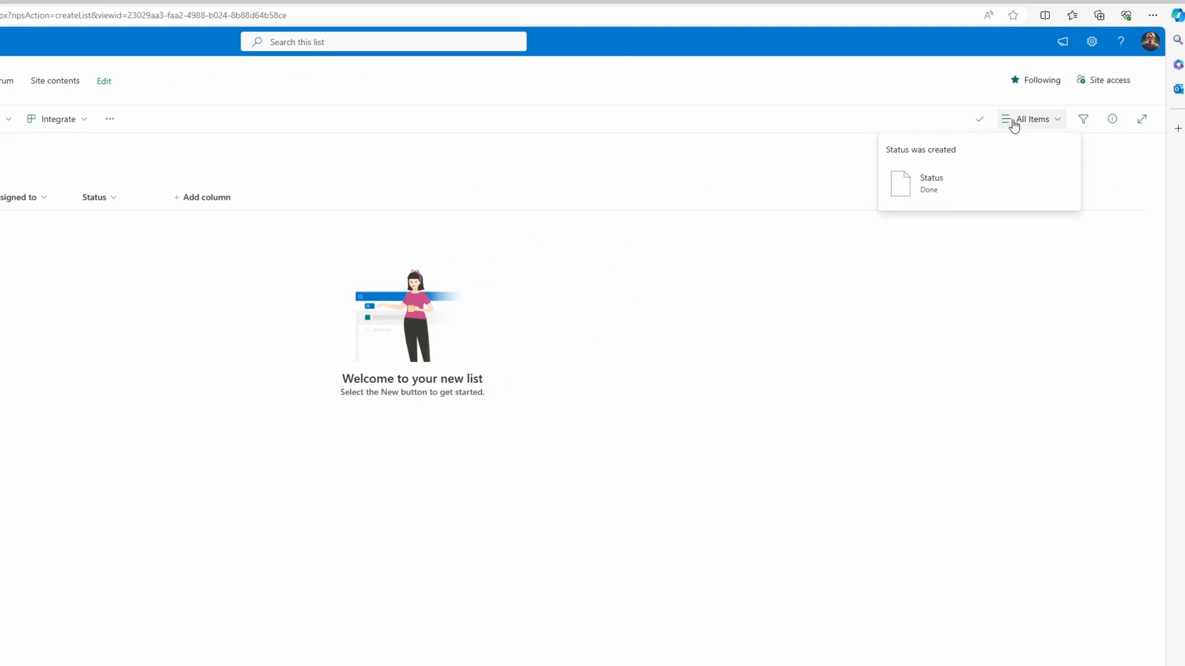
Create a public Board view named Scrum Board organized by the Status column
left_click(1030, 119)
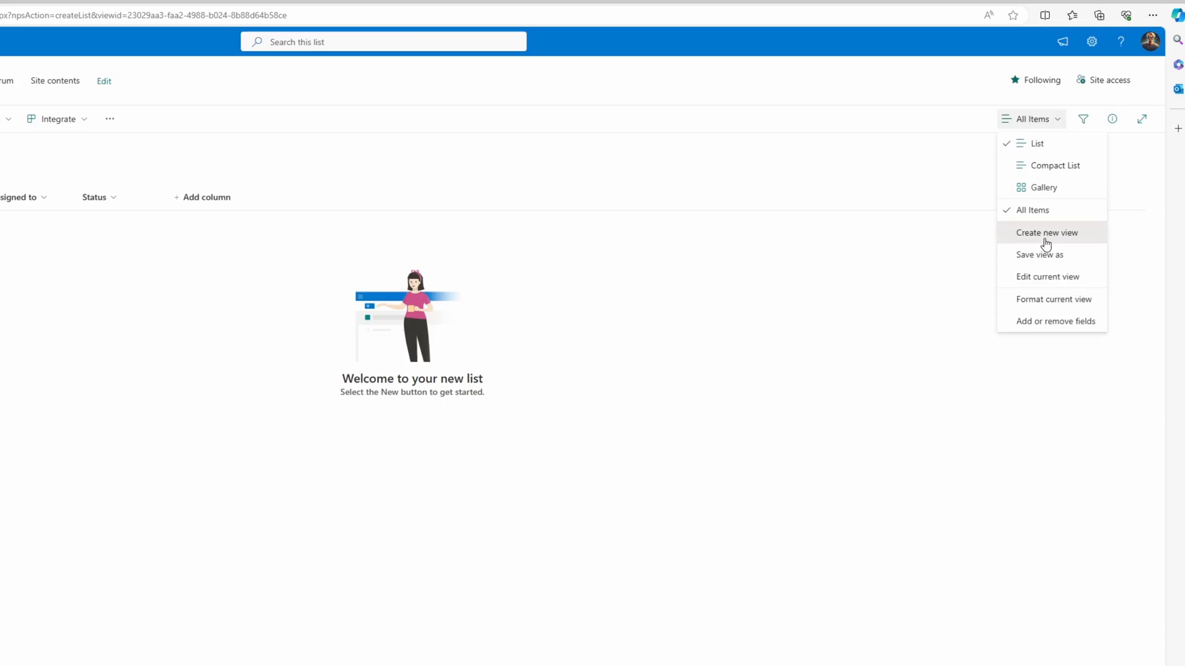
left_click(1046, 232)
type("Scrum Board")
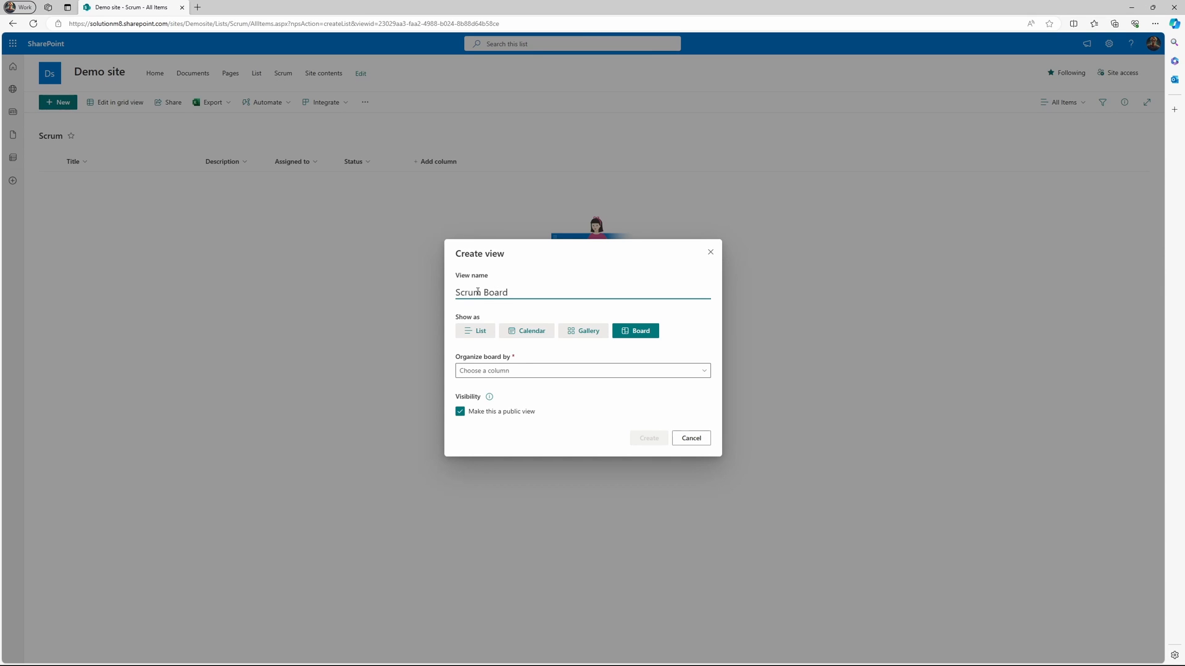
left_click(581, 371)
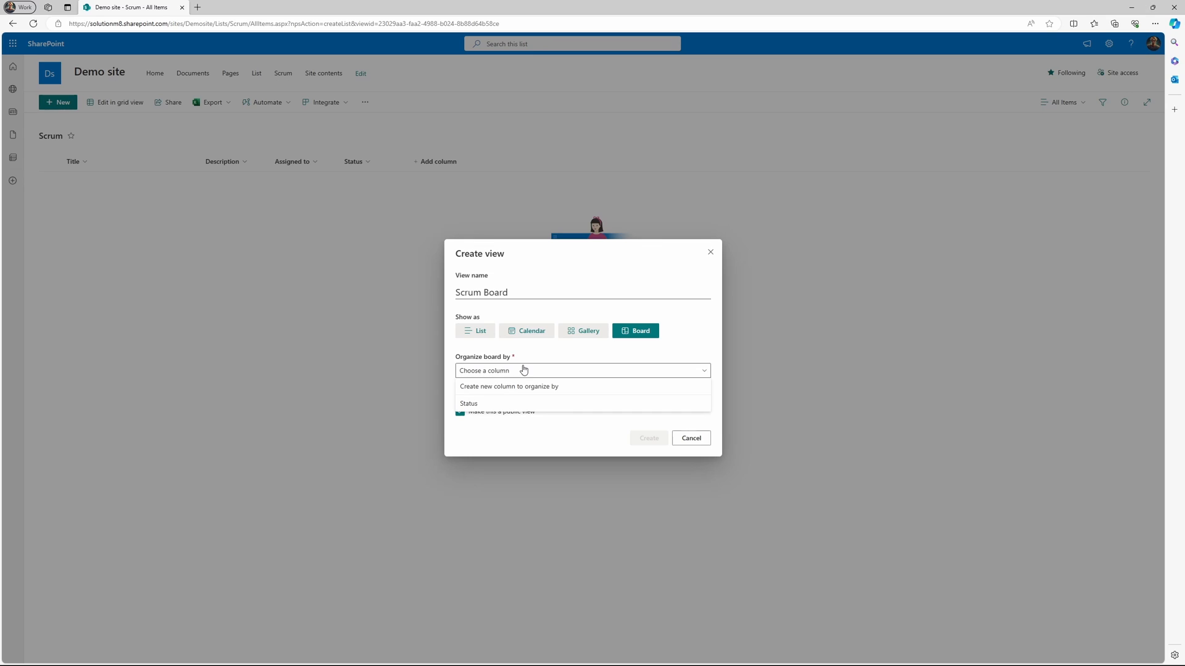
left_click(469, 402)
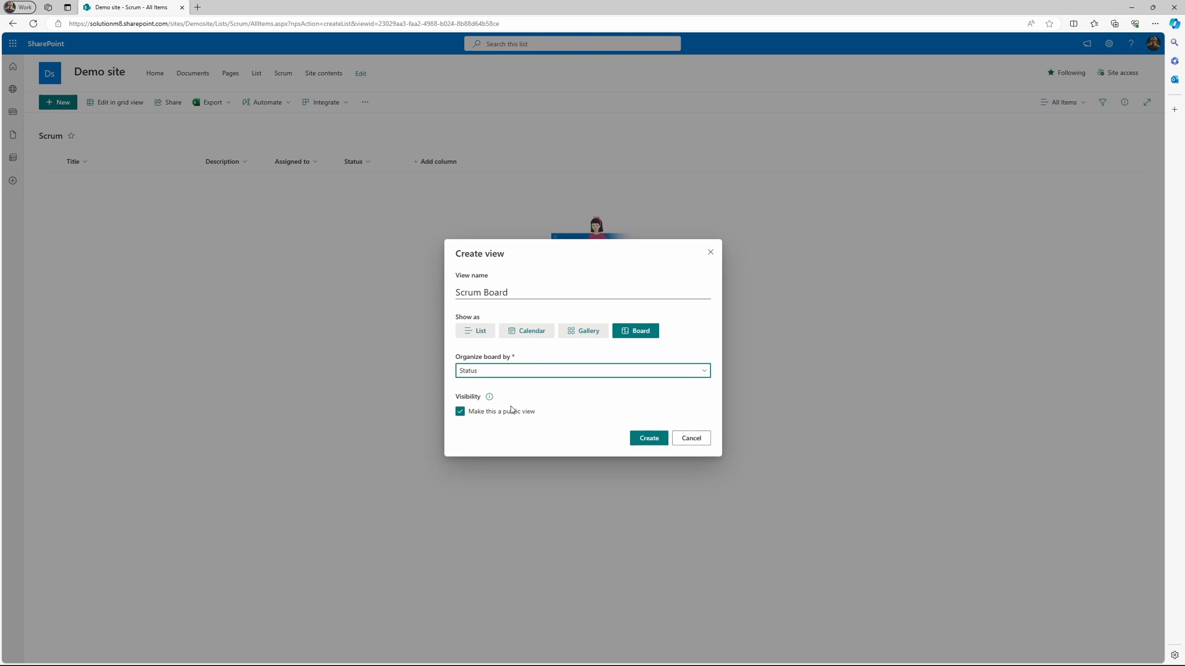
left_click(648, 438)
type("Ta")
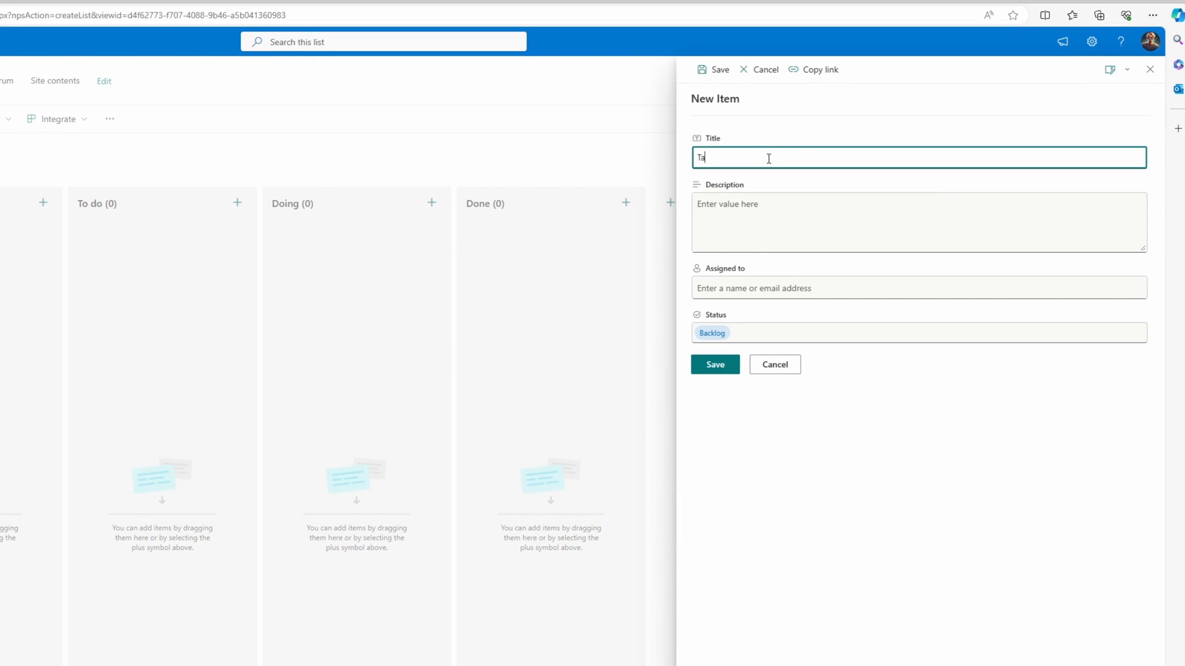
Save 'Task 1 - Create a video' in Backlog and 'Scrum task 2' in To do
type("Show how to create a")
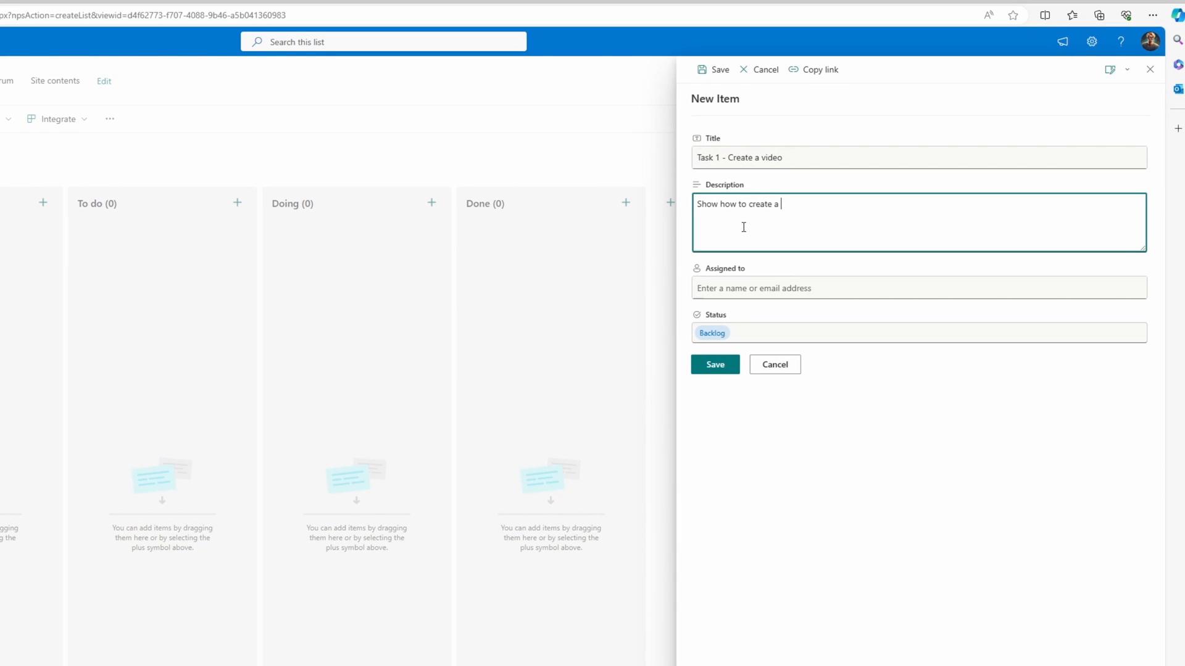
left_click(715, 364)
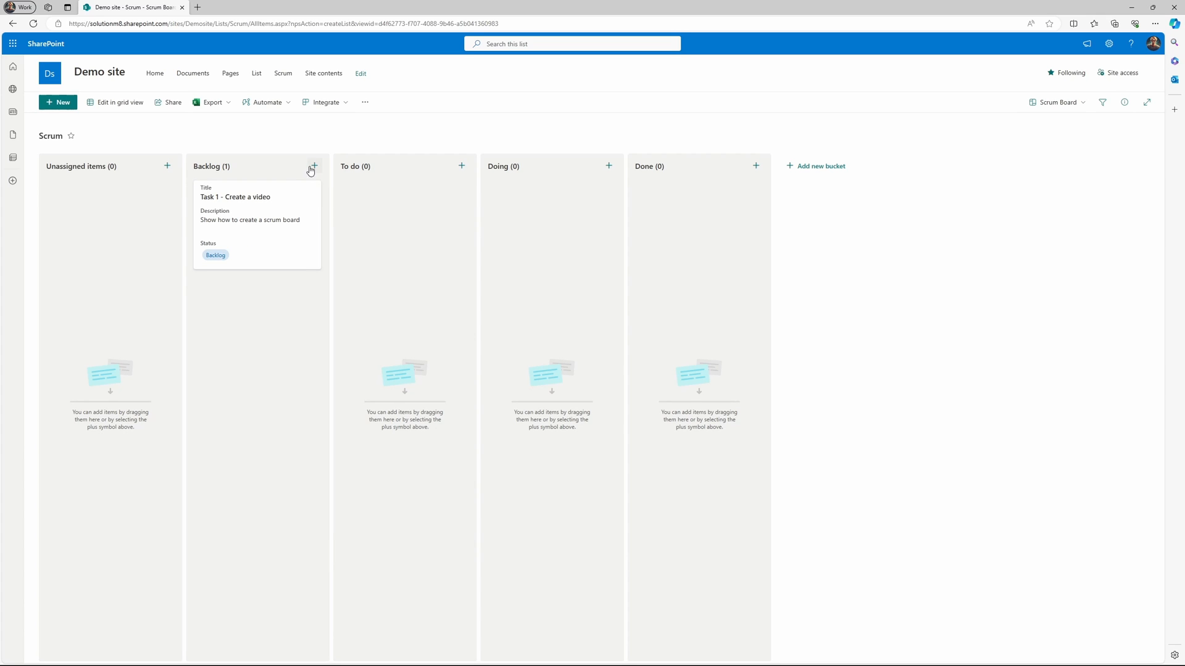
type("Scrum task 2")
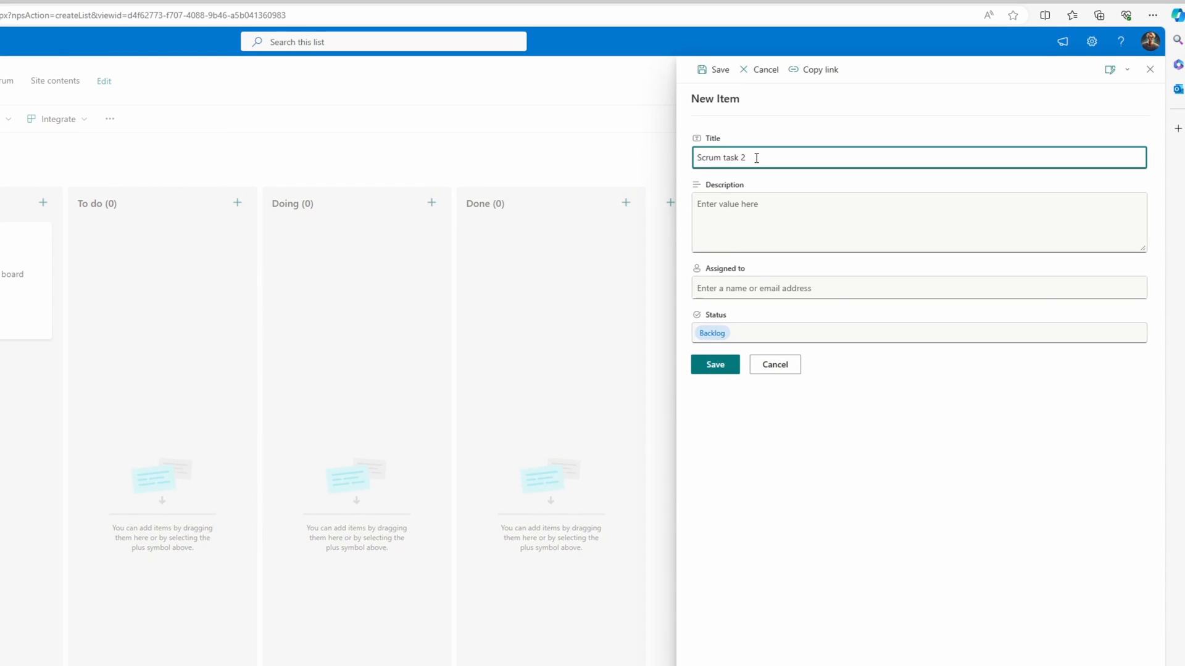
left_click(715, 364)
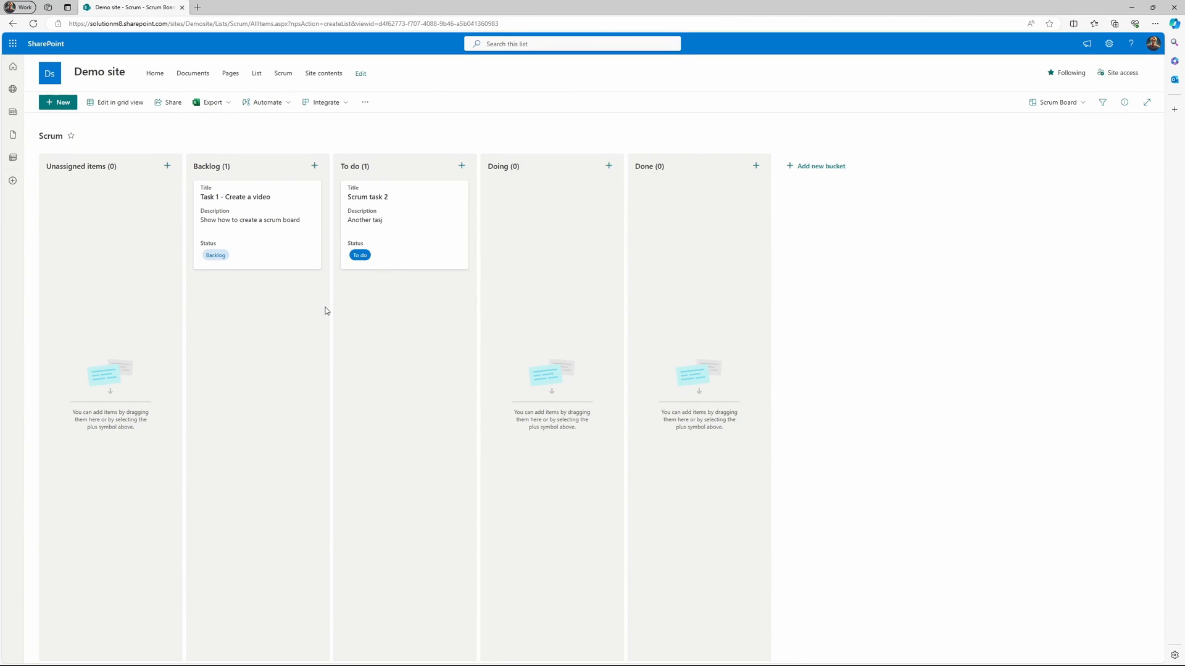
mouse_move(327, 303)
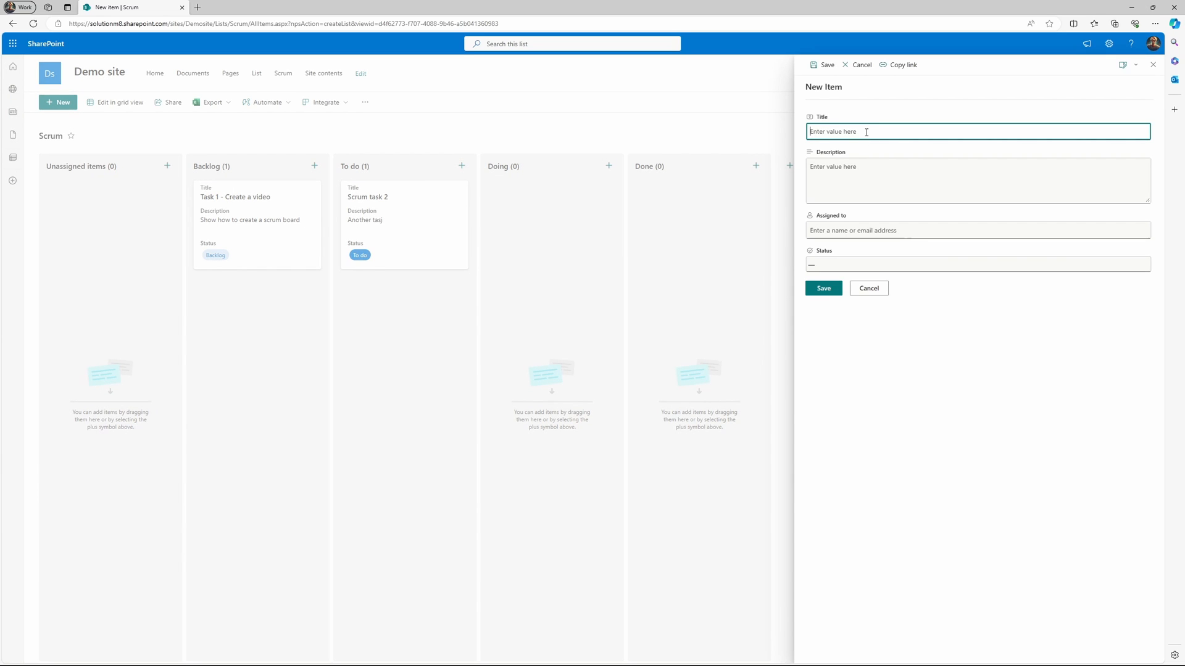
Save 'Task with no status' described Hello, leaving Status empty so it lands in Unassigned
type("Hello")
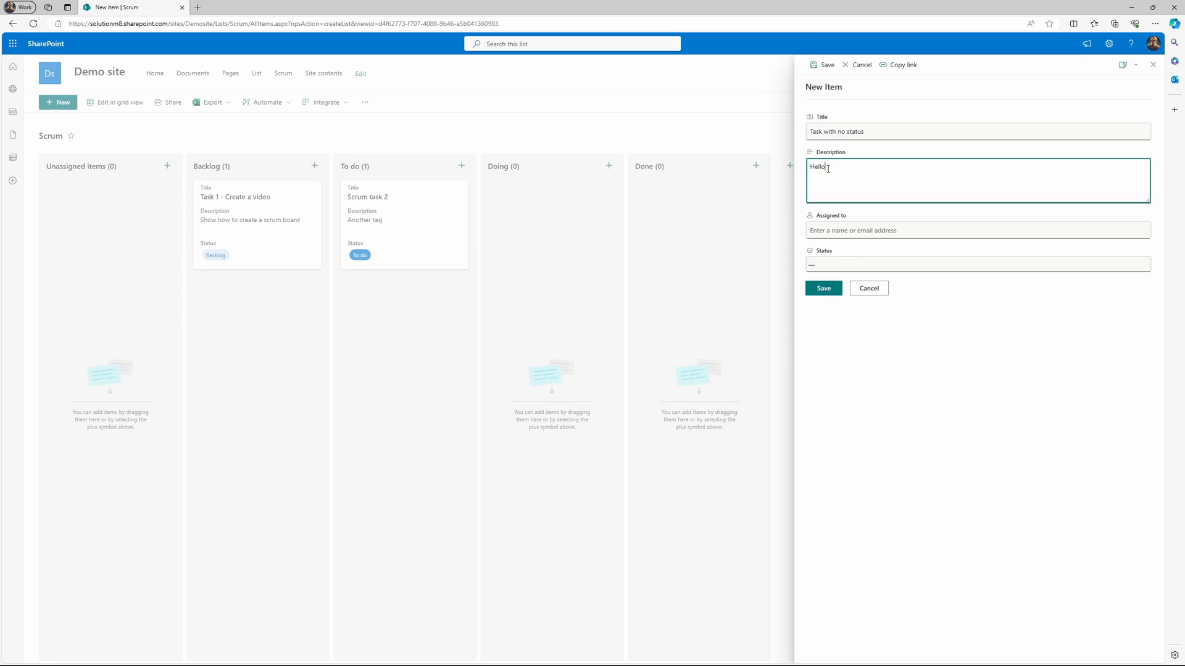
left_click(823, 287)
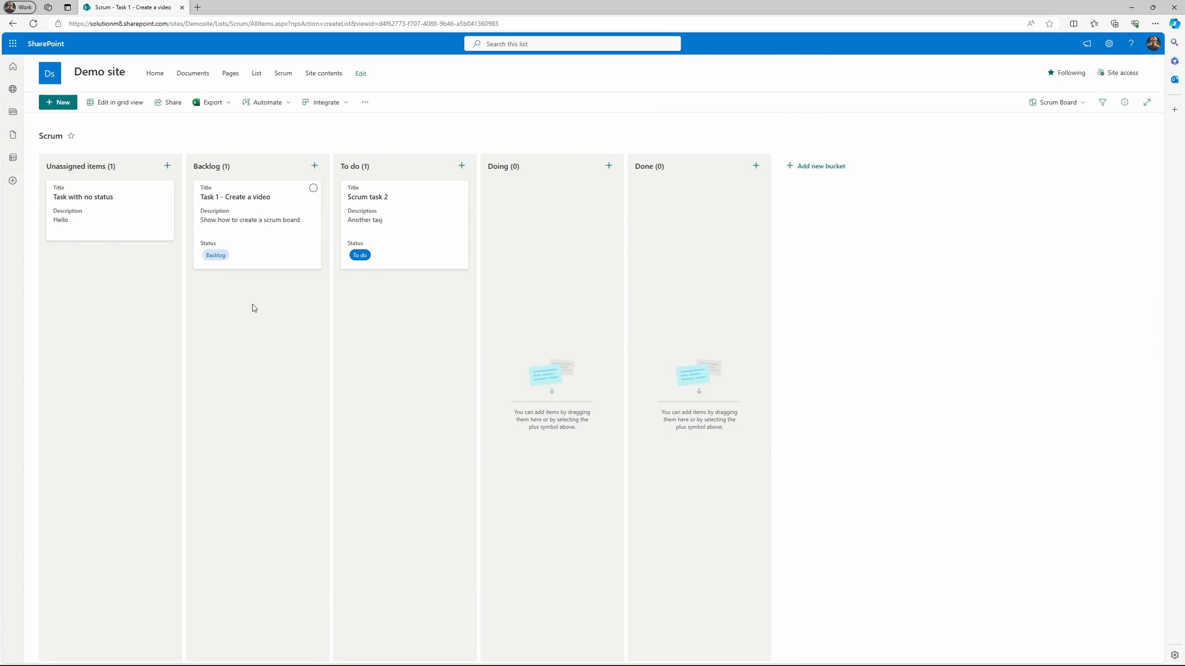
left_click(1057, 102)
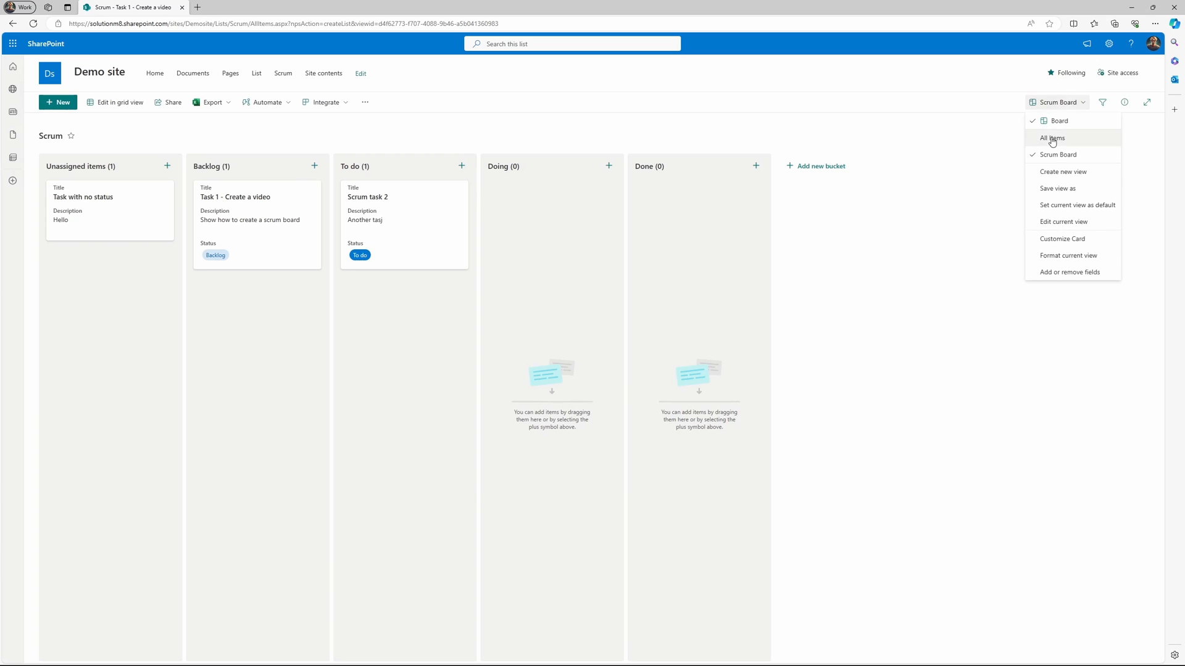
In Card Designer, hide Status from the cards and save the card layout
left_click(1061, 238)
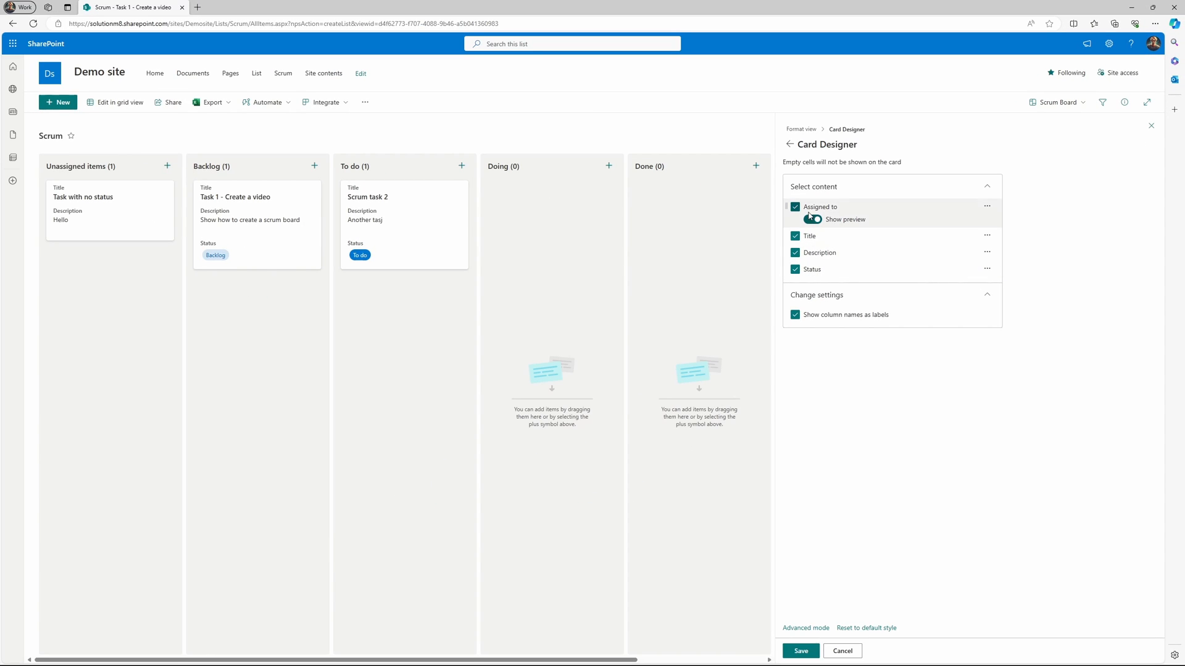
left_click(793, 269)
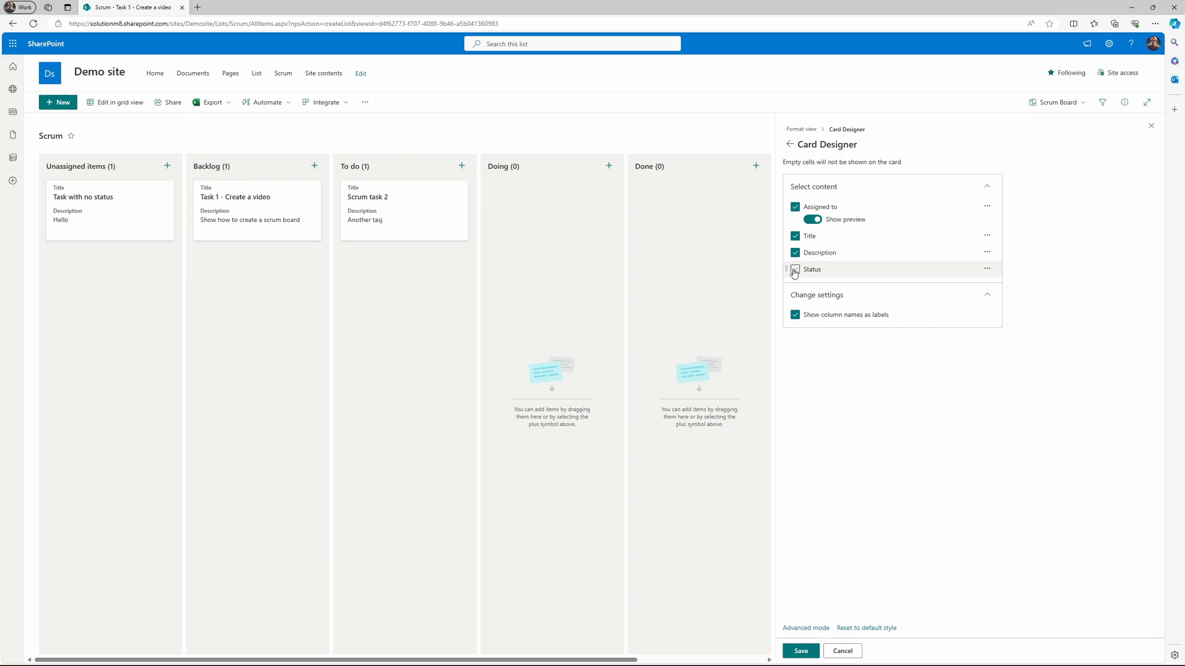
left_click(793, 270)
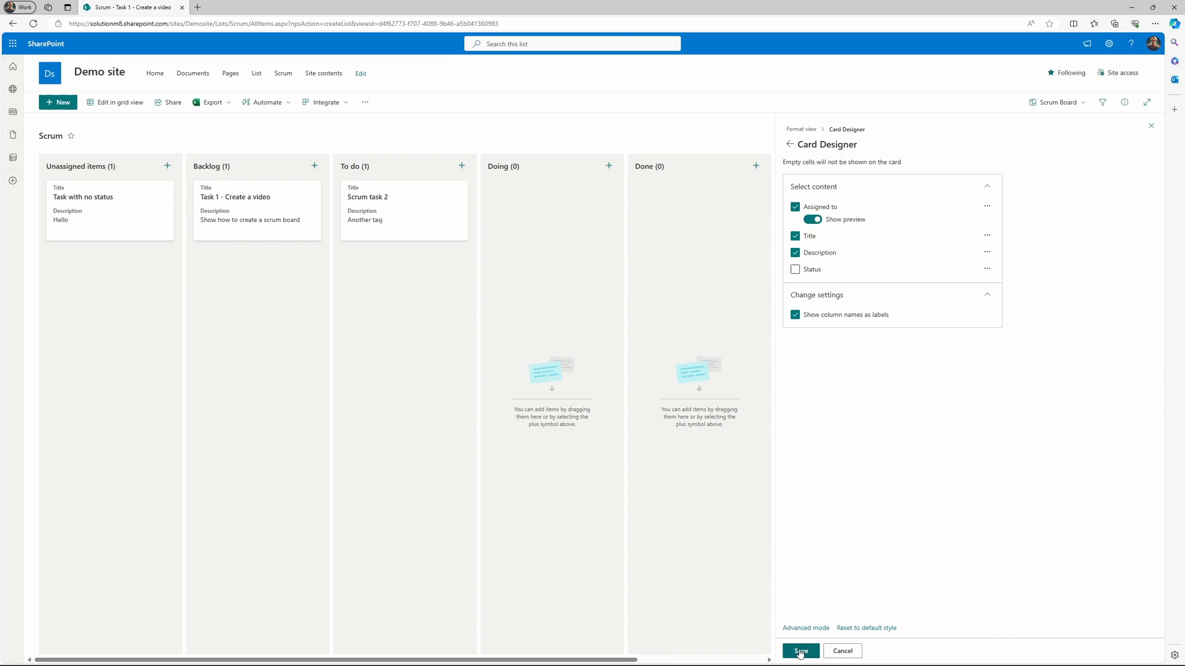
left_click(798, 651)
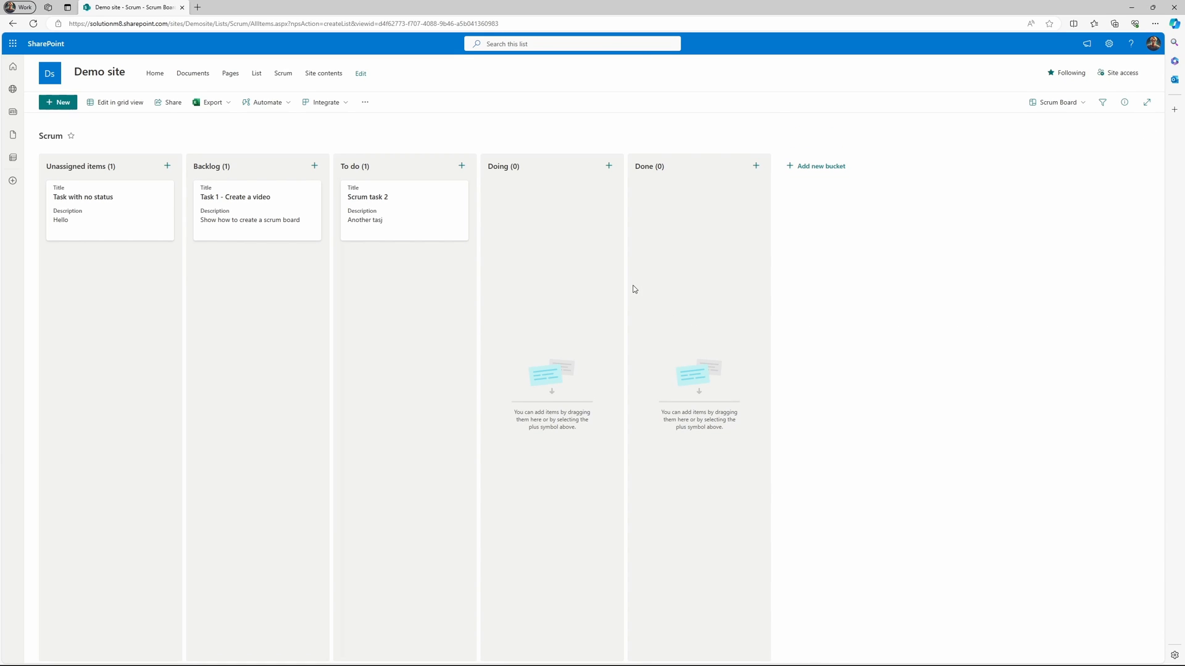
mouse_move(668, 294)
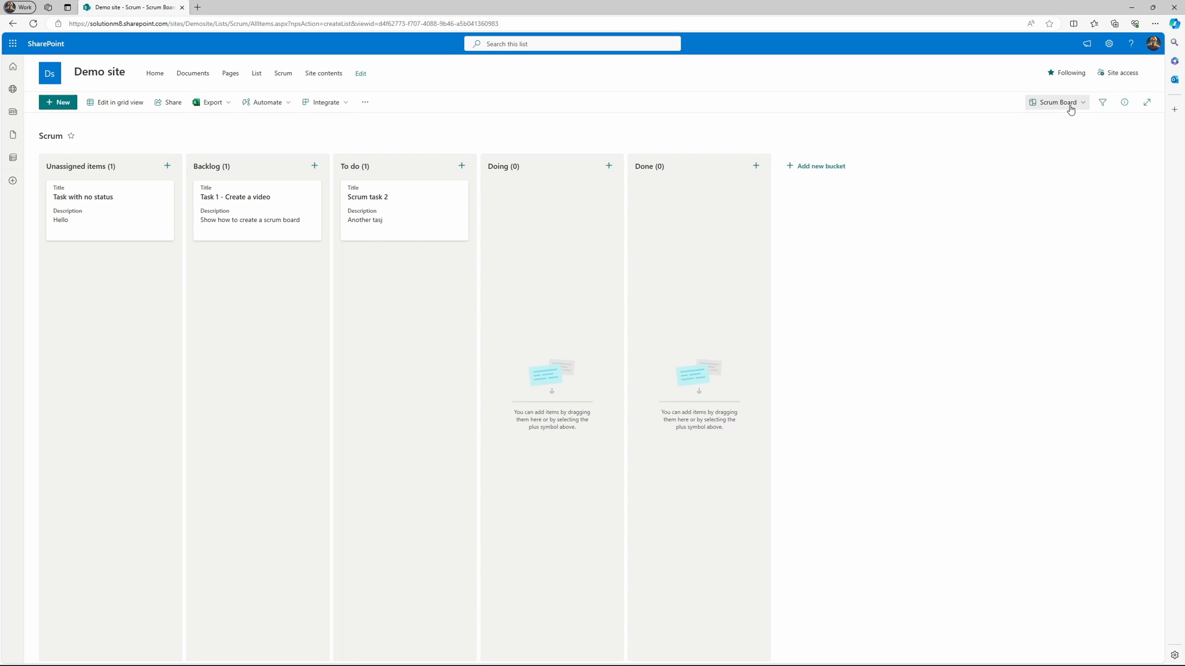
In Edit view columns, tick ID so it is included in the Scrum Board view
left_click(1057, 103)
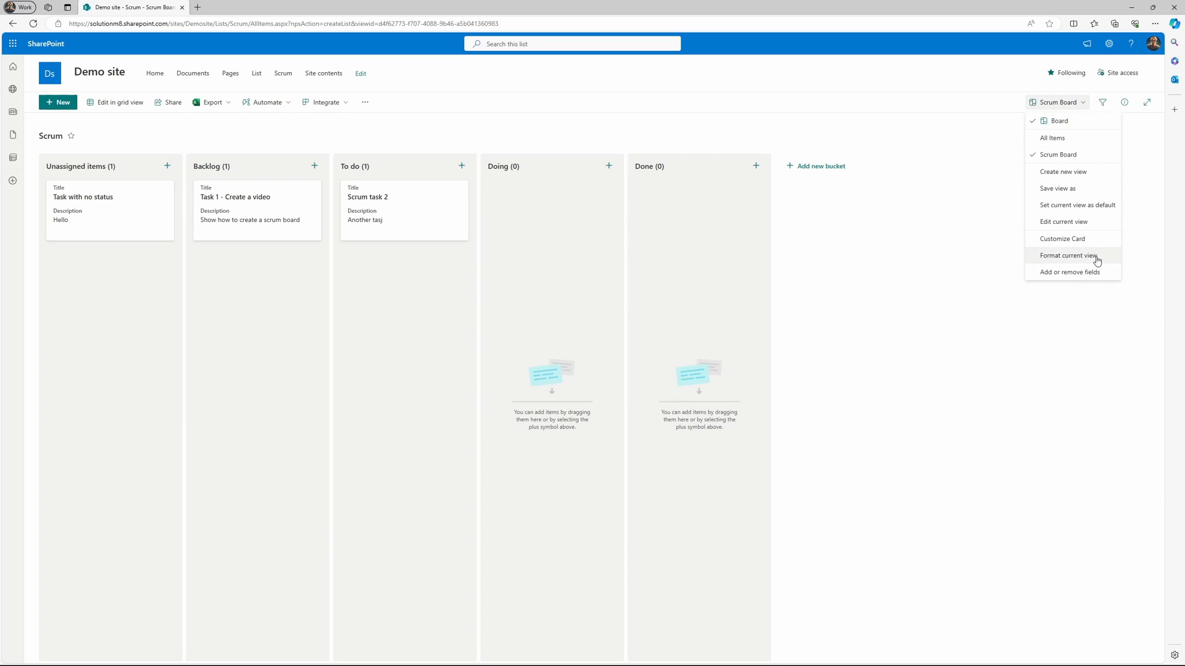
left_click(1069, 272)
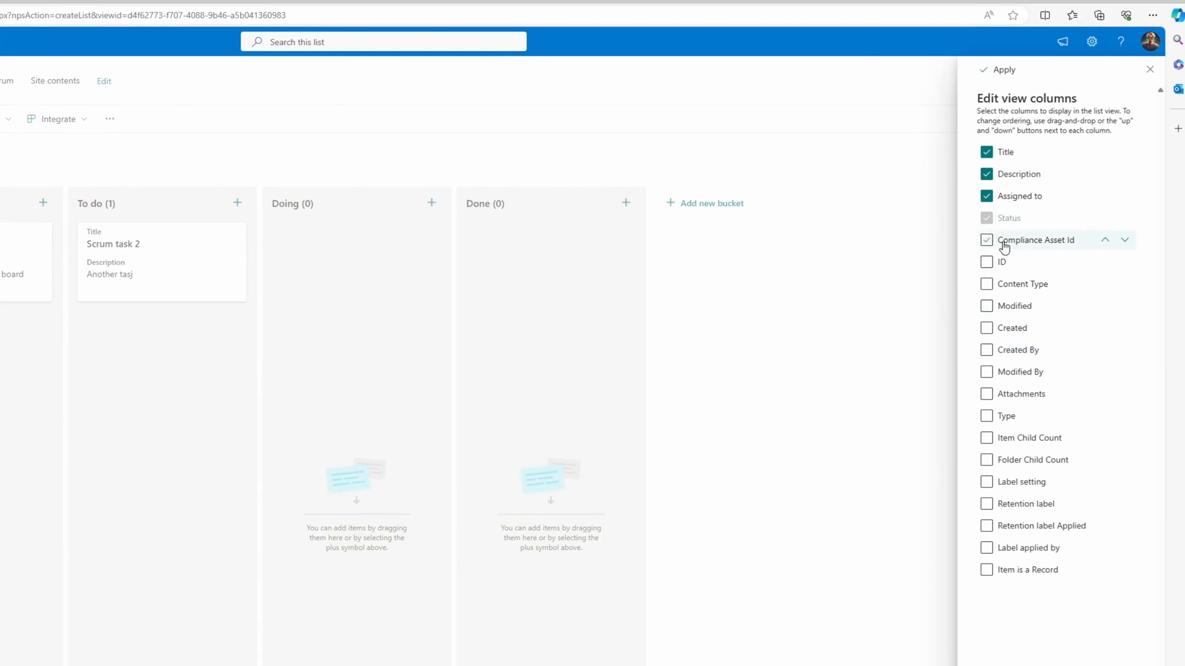
left_click(987, 262)
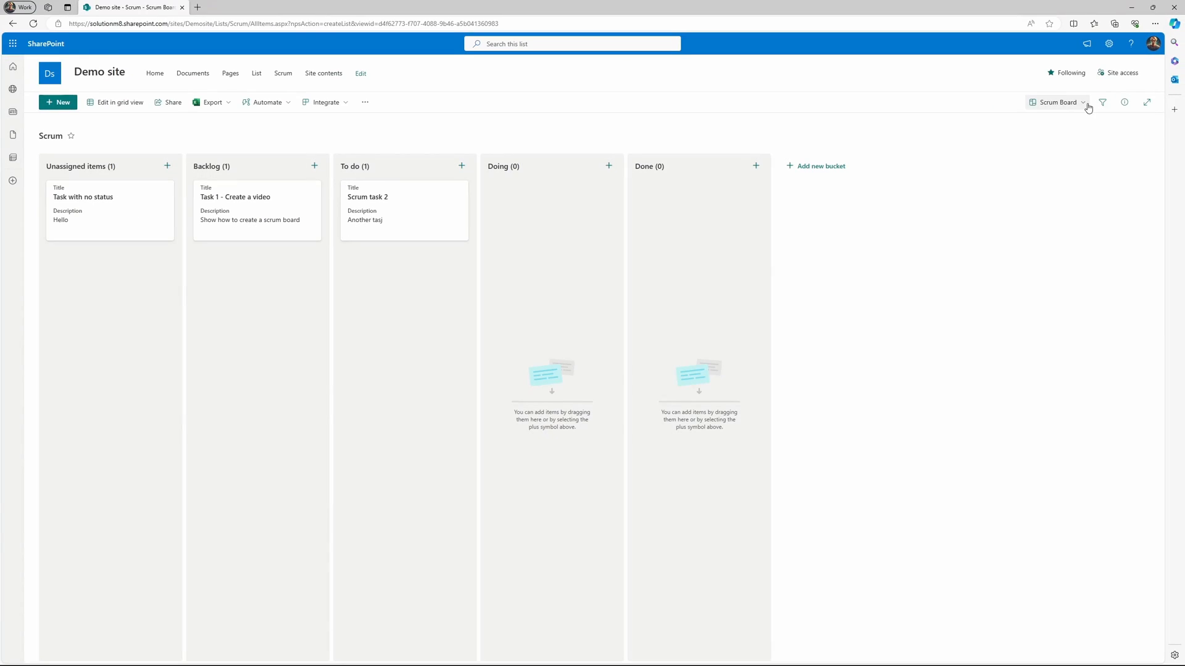
In Card Designer, check ID so each card previews its ID (2 on Scrum task 2)
left_click(1088, 105)
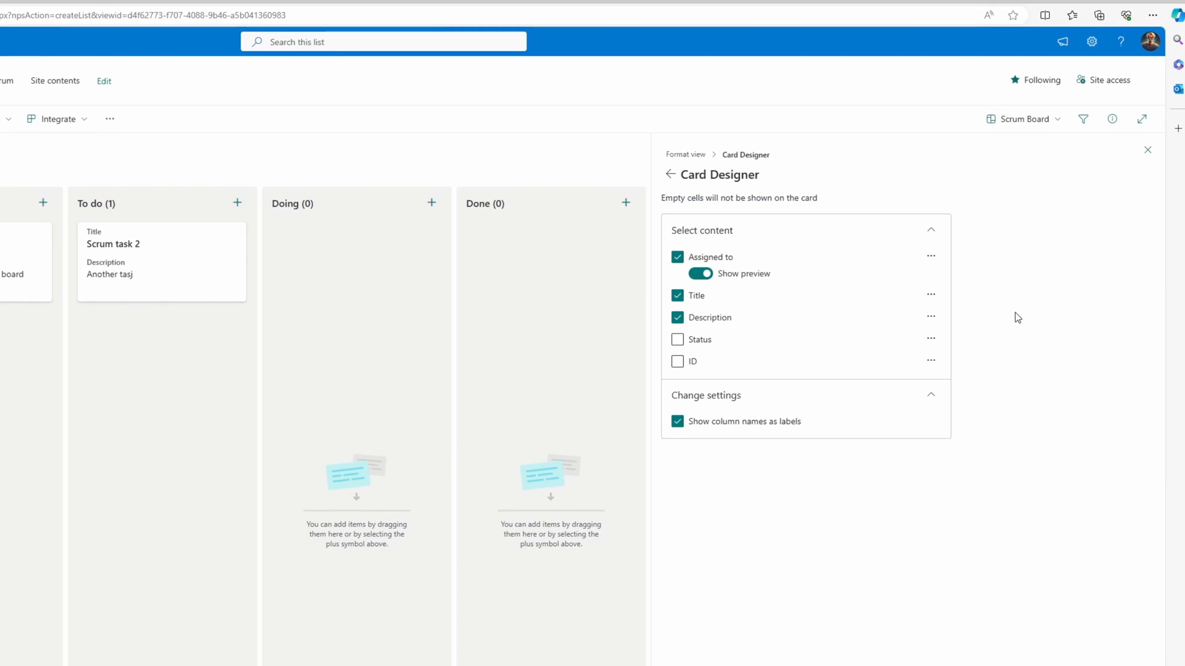
left_click(677, 362)
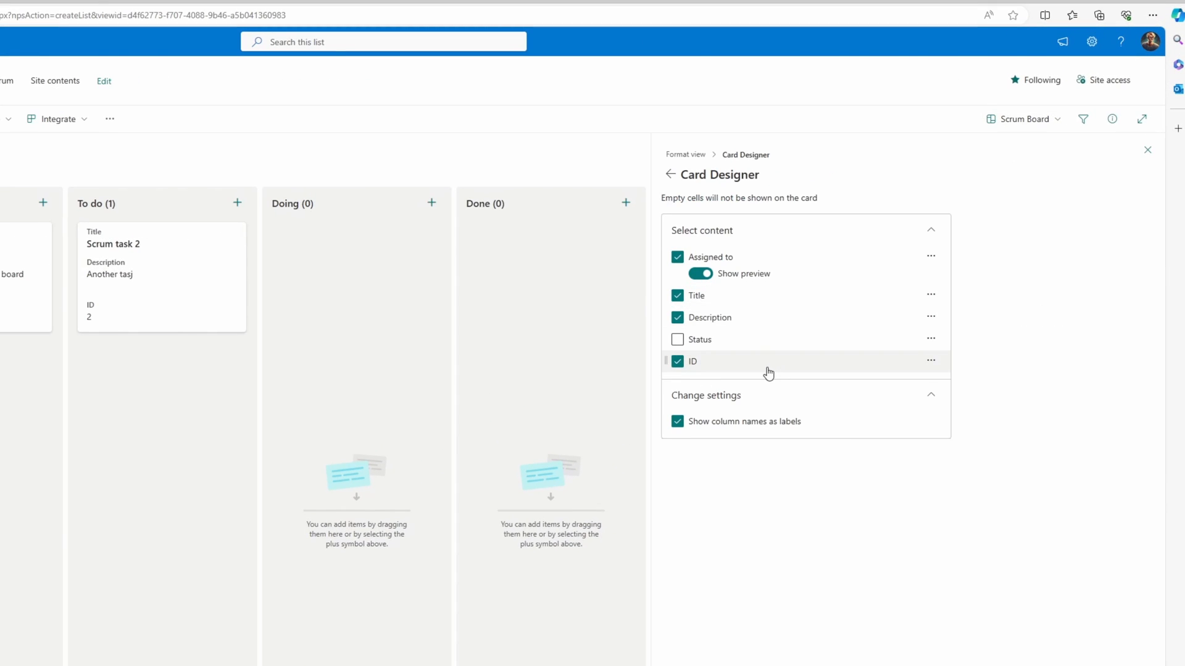